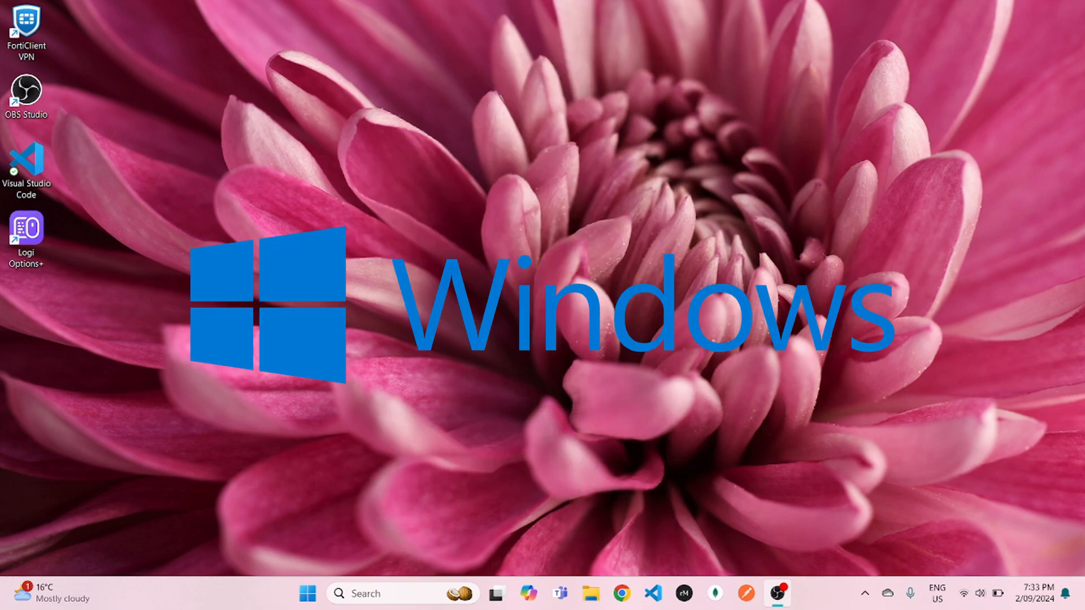
{"action": "mouse_move", "coordinate": [3, 477]}
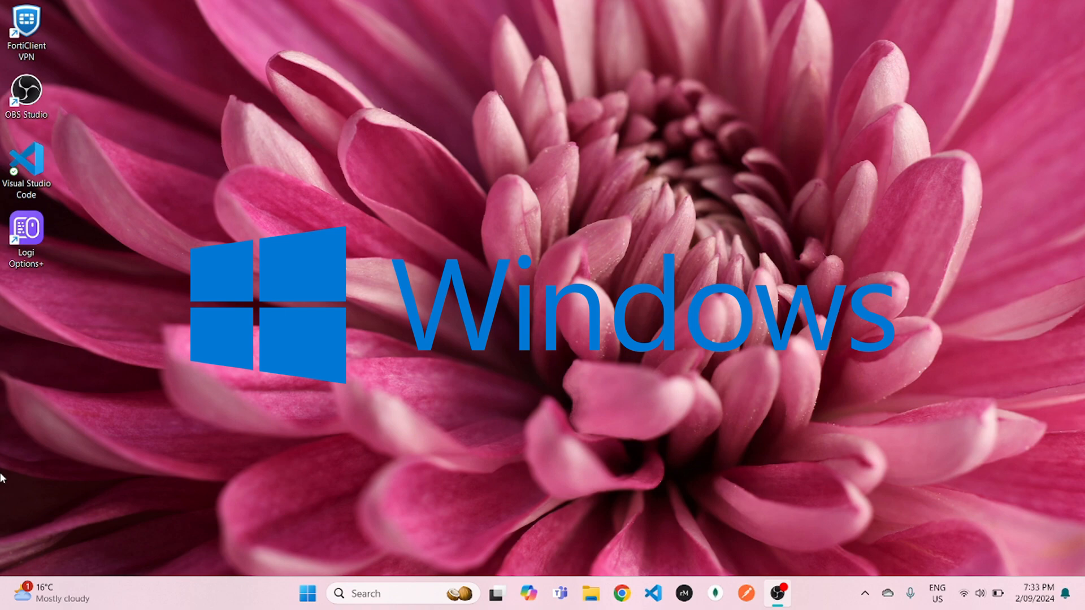
{"action": "mouse_move", "coordinate": [621, 594]}
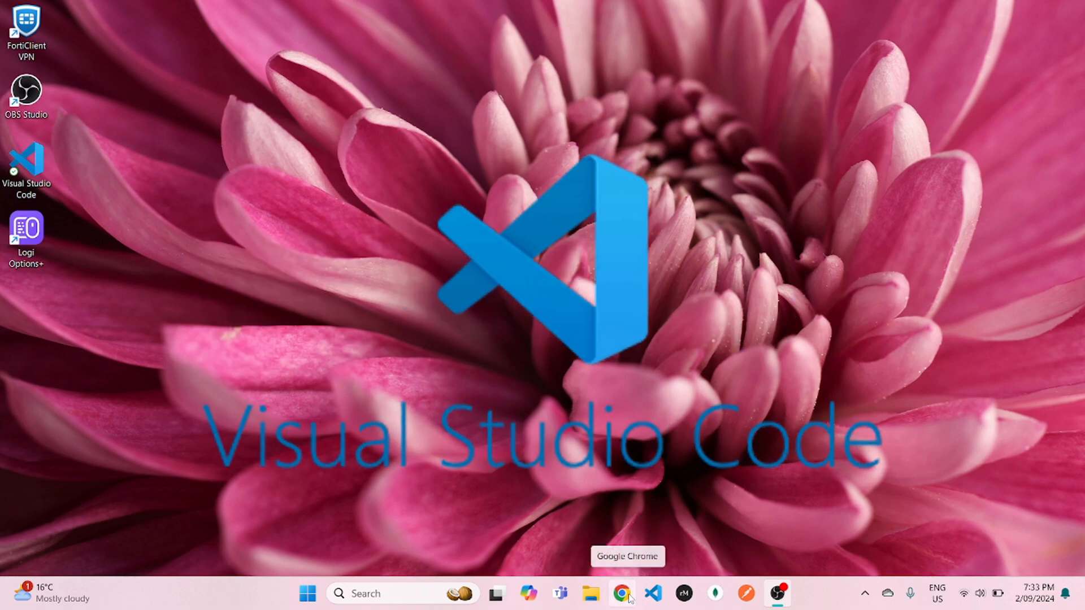
Step: In Chrome, download and save the Python 3.12.5 Windows installer from python.org
{"action": "left_click", "coordinate": [622, 594]}
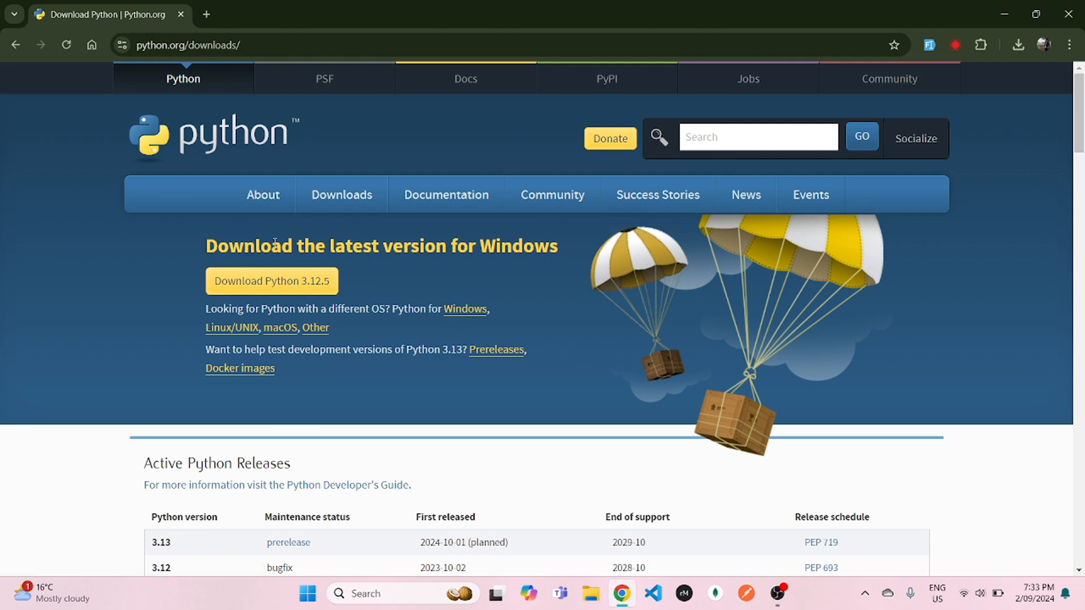
{"action": "left_click", "coordinate": [271, 281]}
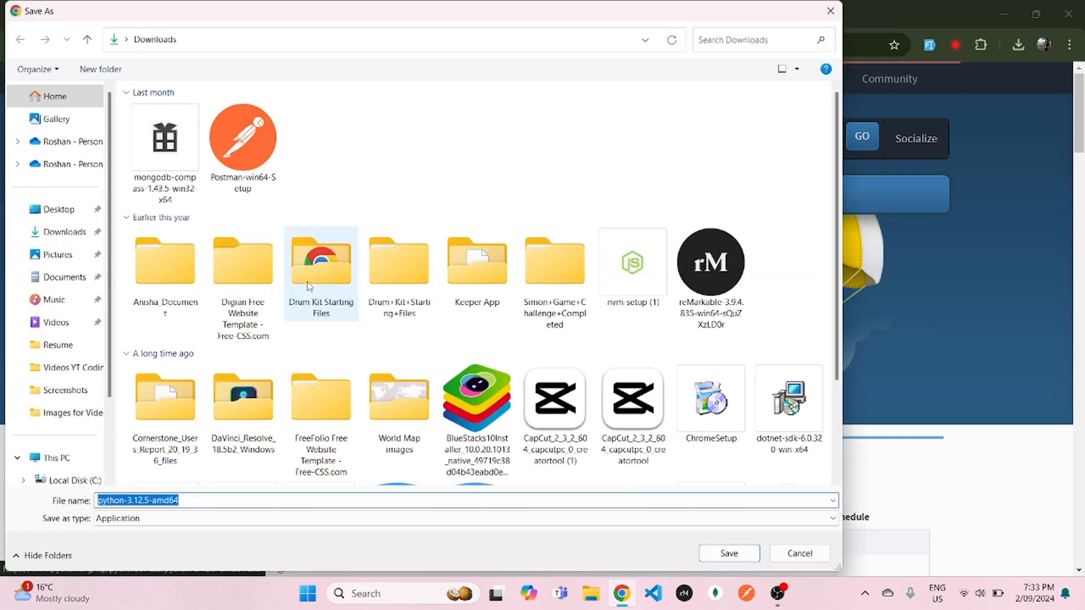
{"action": "left_click", "coordinate": [728, 554]}
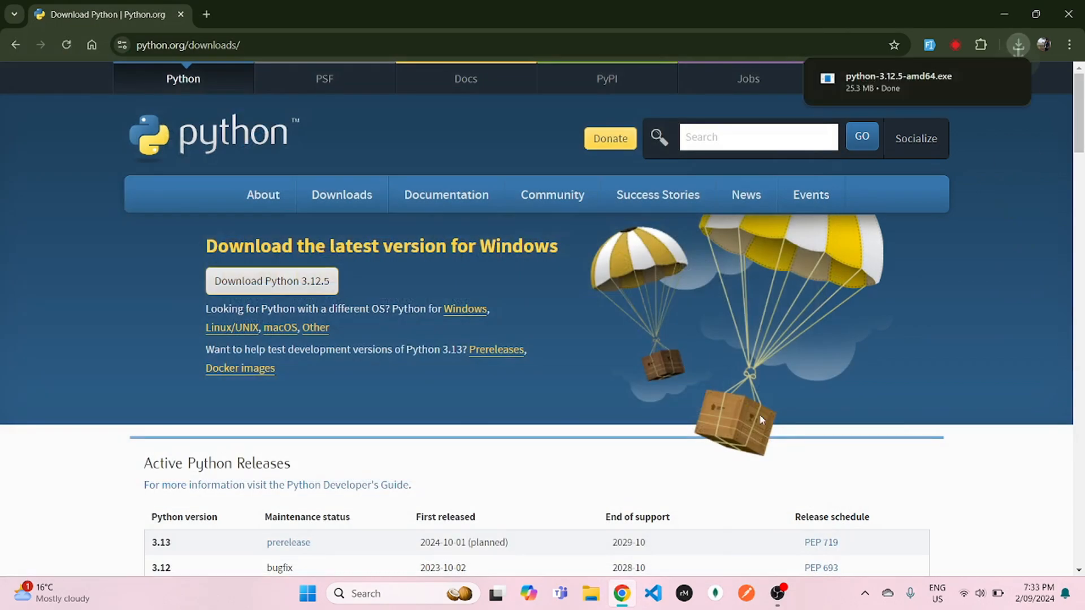
{"action": "mouse_move", "coordinate": [899, 77]}
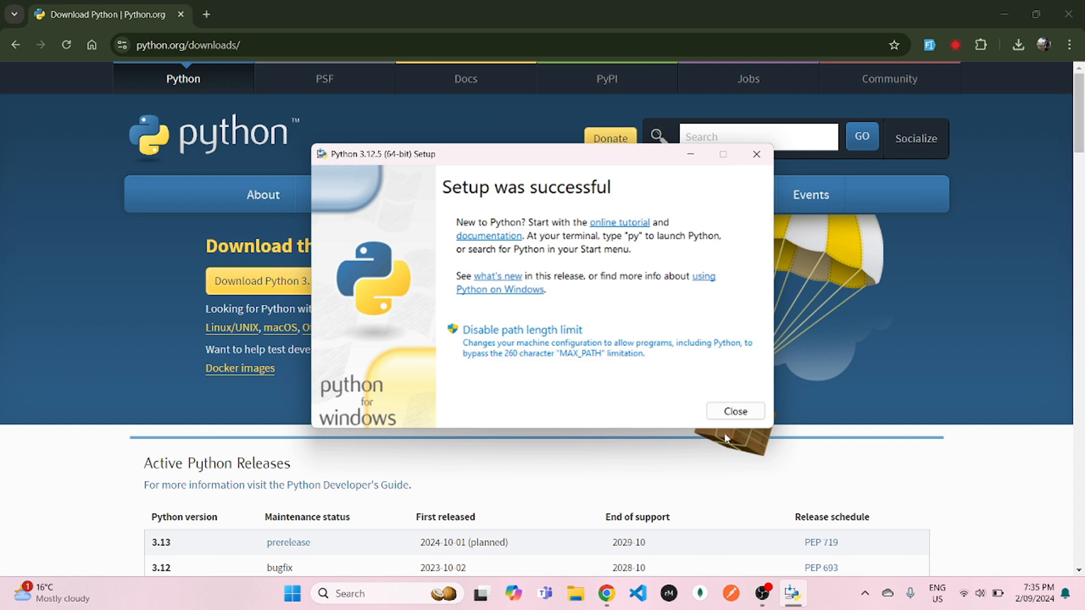
Step: Close the Python 3.12.5 installer after 'Setup was successful'
{"action": "left_click", "coordinate": [734, 411]}
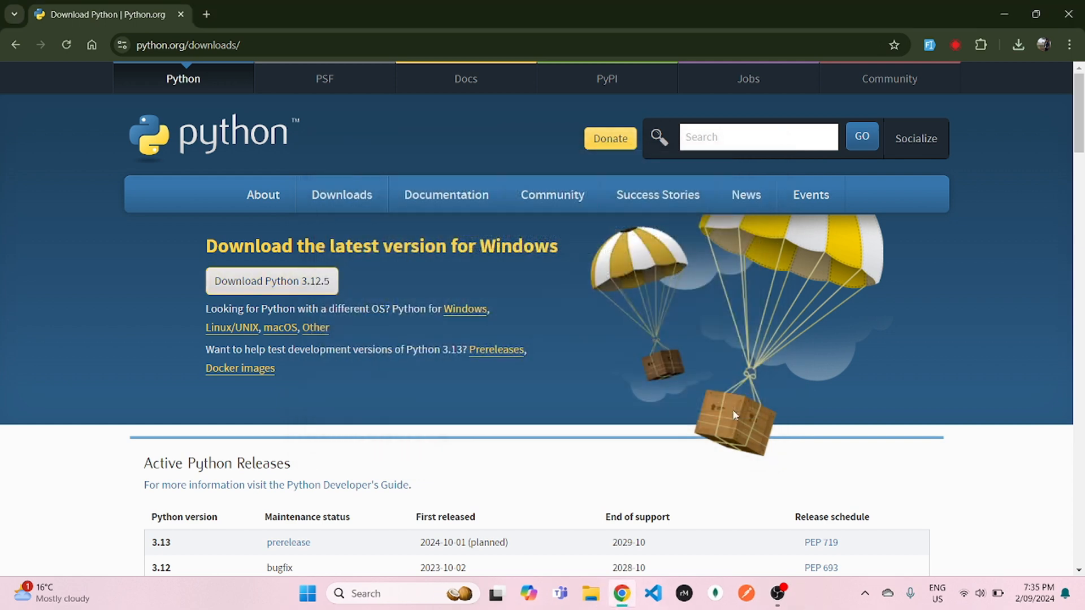
{"action": "mouse_move", "coordinate": [662, 566]}
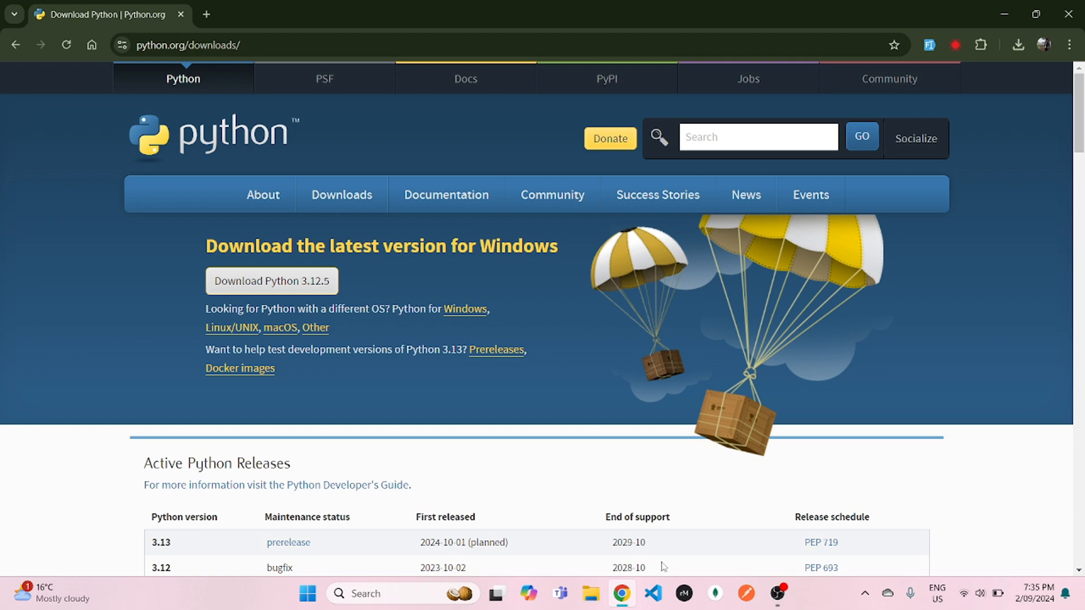
{"action": "mouse_move", "coordinate": [701, 555]}
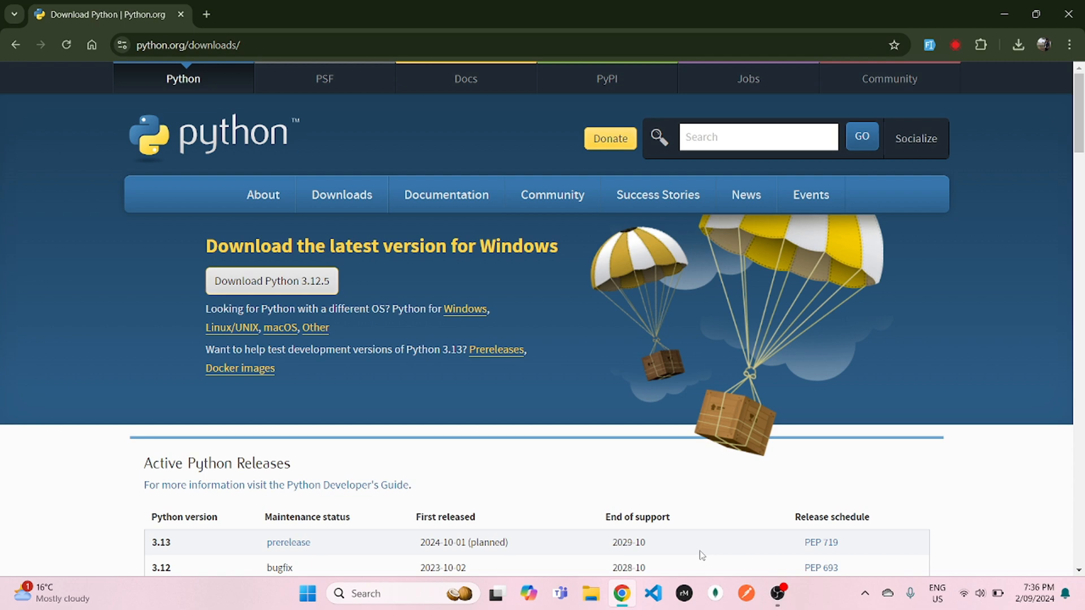
{"action": "mouse_move", "coordinate": [674, 495]}
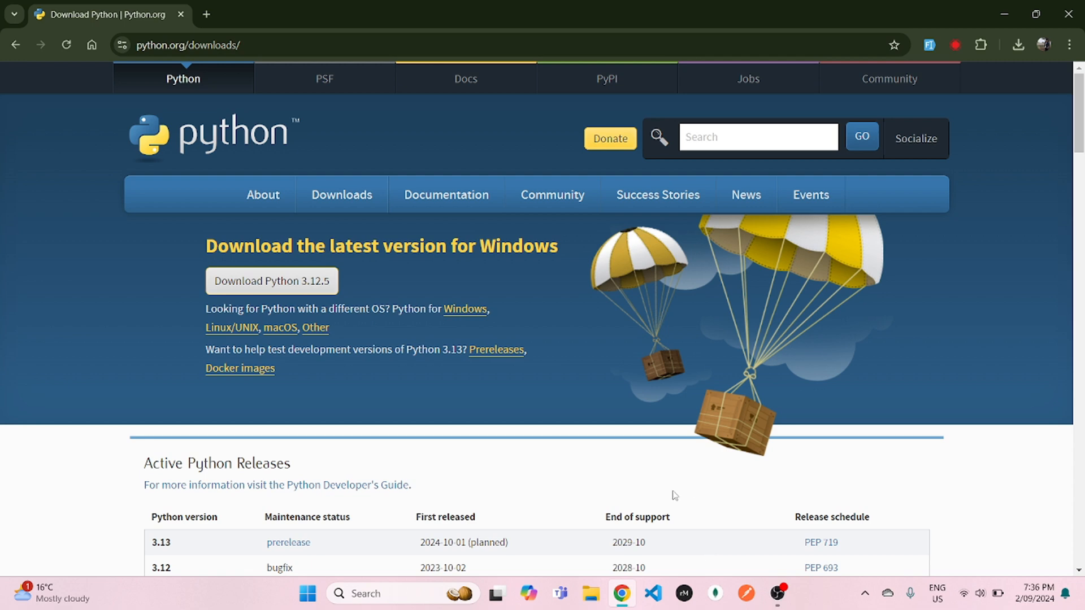
Step: Launch VS Code, create D:\Python\Python-1 and open it as the workspace
{"action": "right_click", "coordinate": [650, 594]}
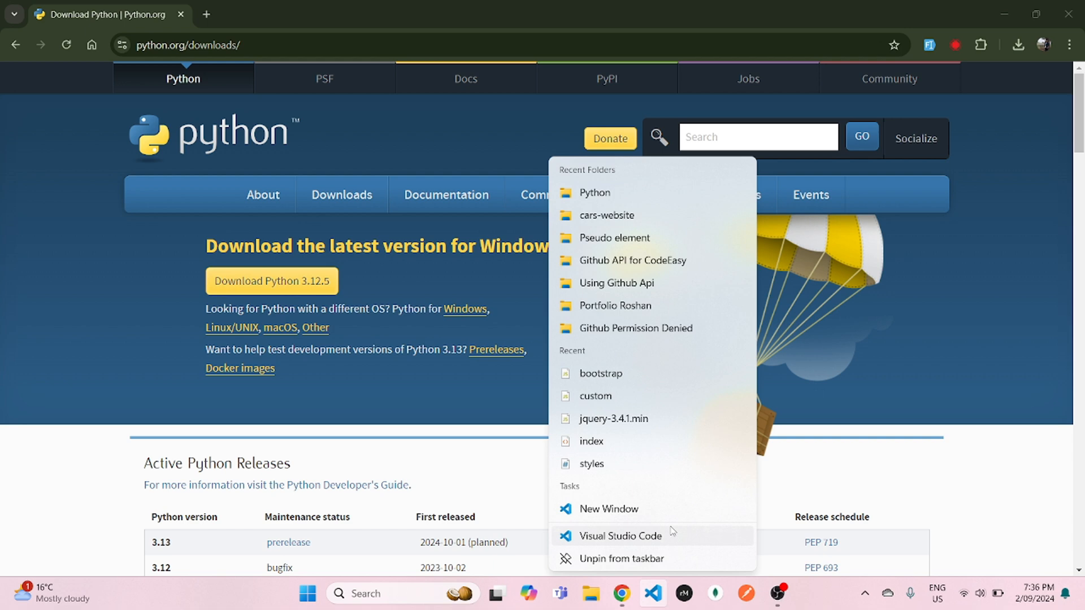
{"action": "left_click", "coordinate": [622, 539]}
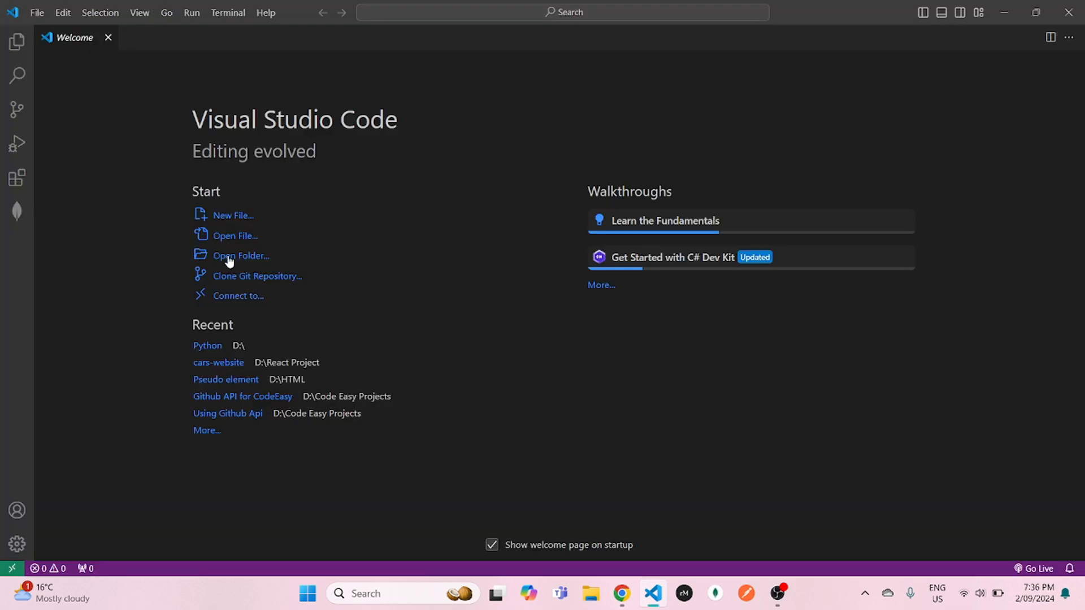
{"action": "left_click", "coordinate": [241, 255]}
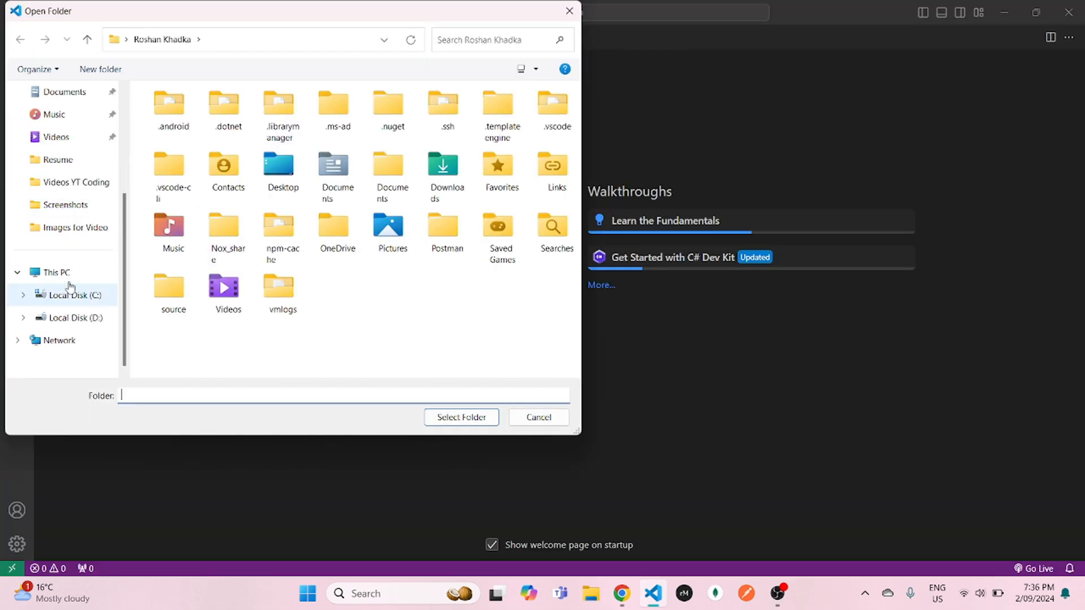
{"action": "left_click", "coordinate": [75, 317]}
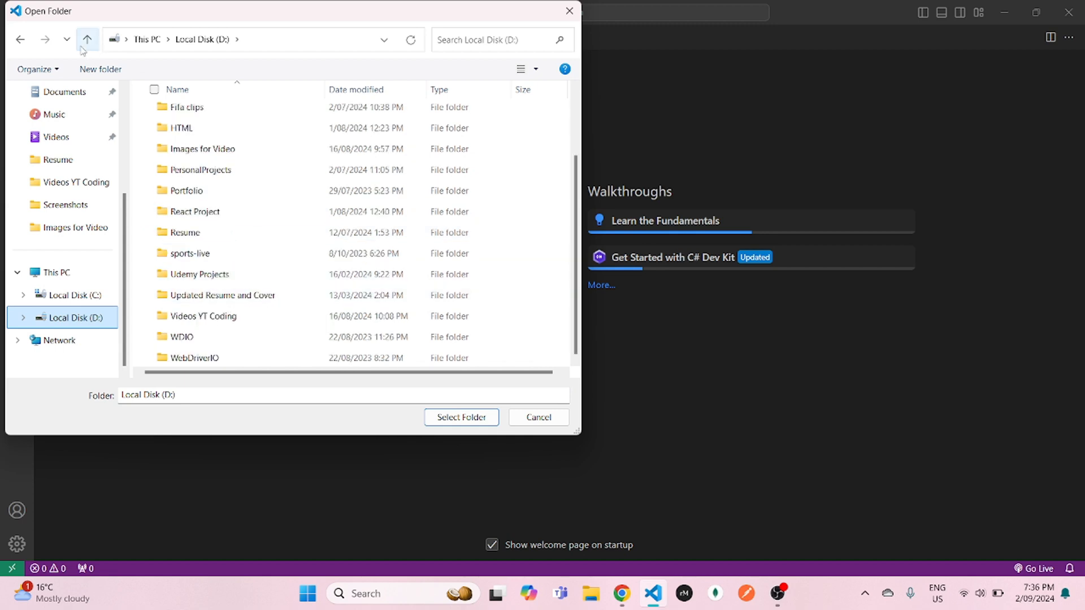
{"action": "left_click", "coordinate": [100, 69]}
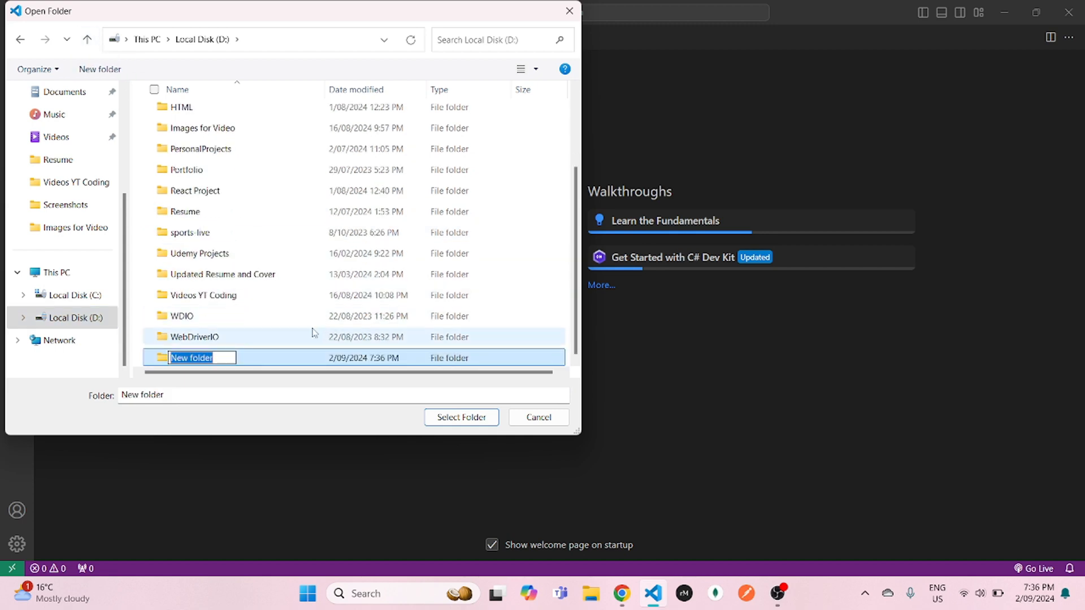
{"action": "type", "text": "Python"}
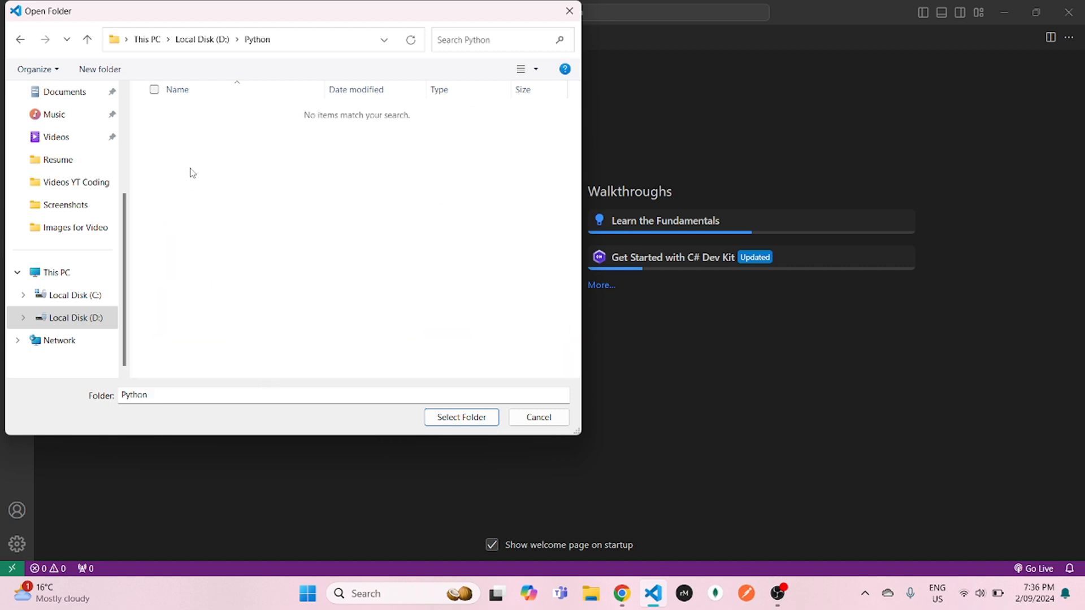
{"action": "left_click", "coordinate": [99, 68]}
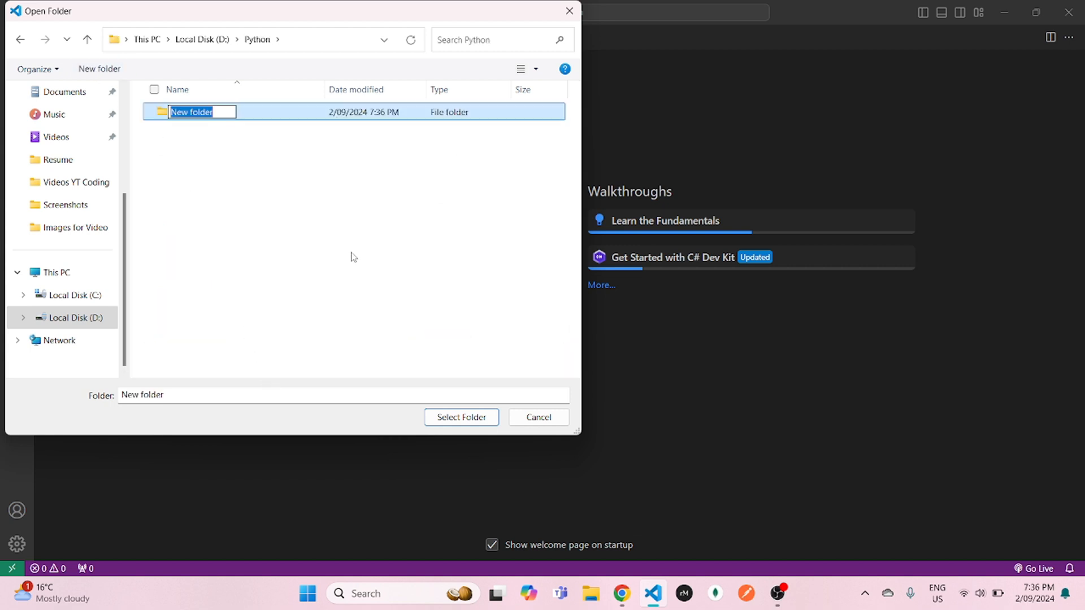
{"action": "type", "text": "Python"}
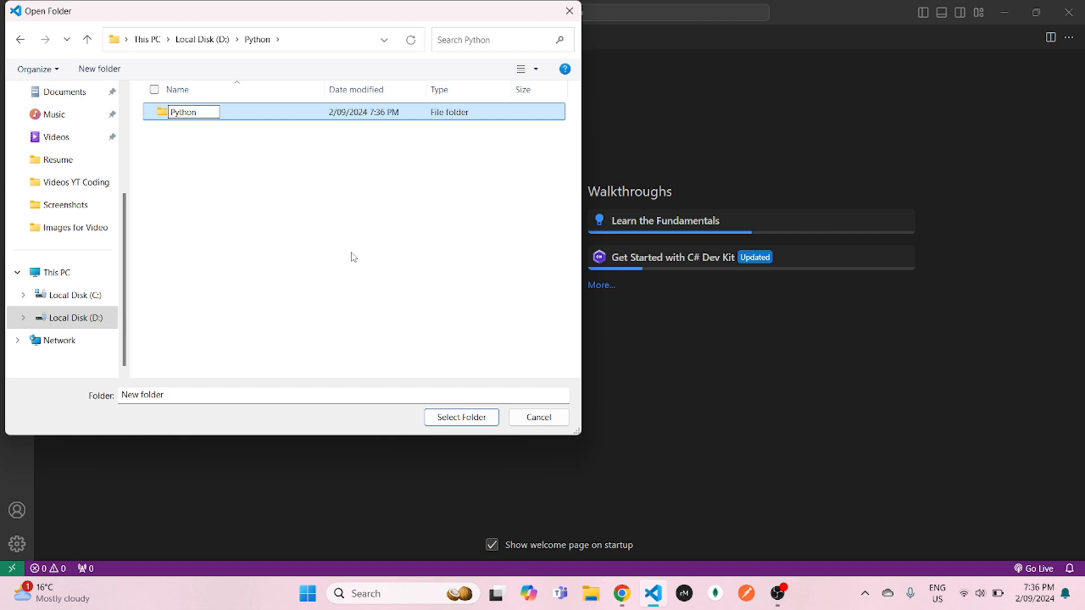
{"action": "type", "text": "-1"}
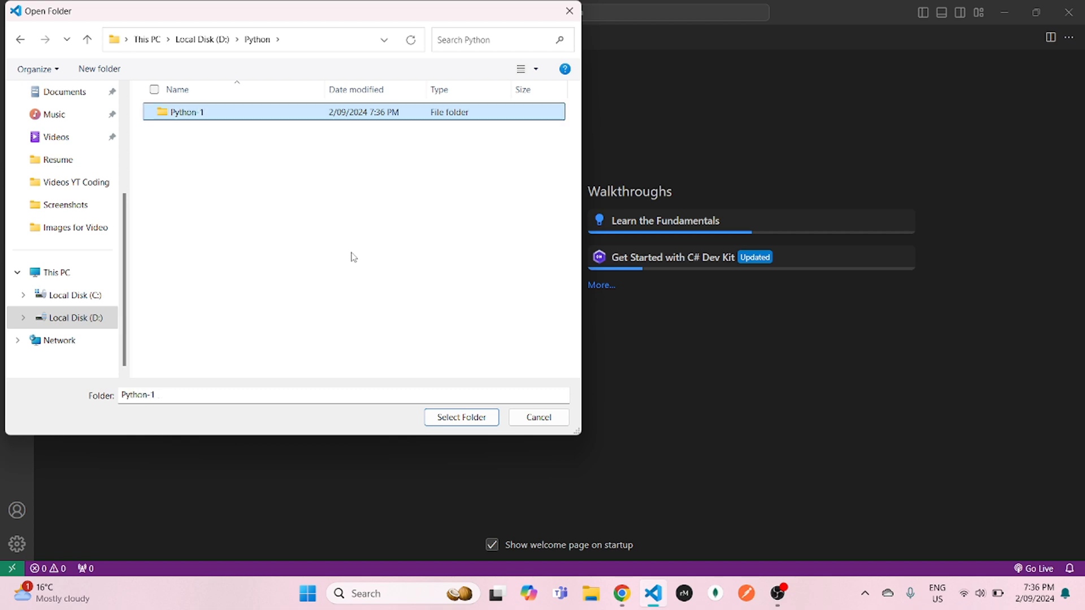
{"action": "left_click", "coordinate": [462, 417]}
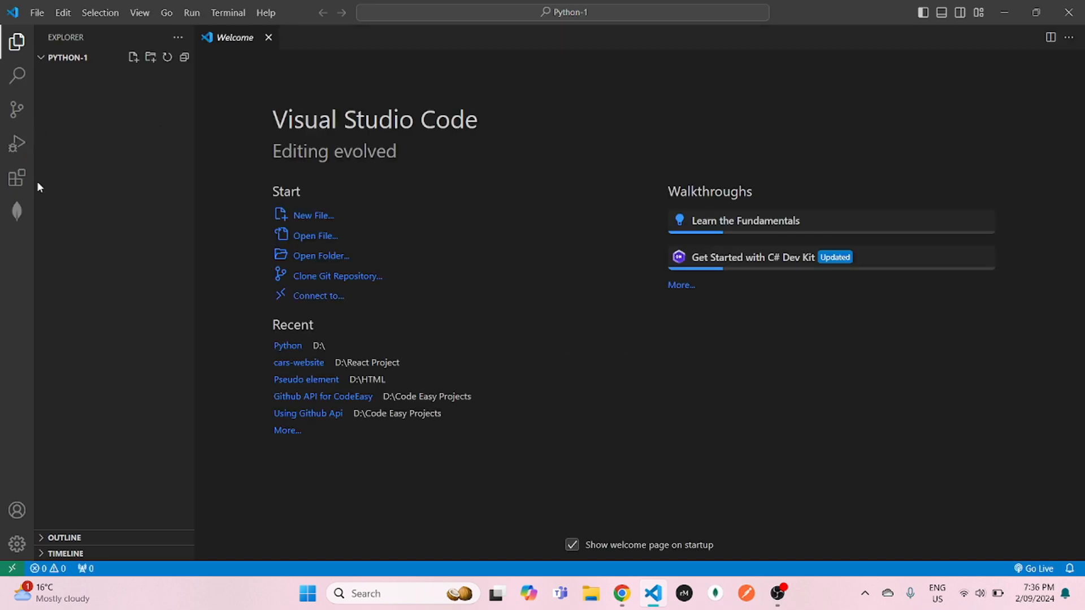
{"action": "mouse_move", "coordinate": [17, 178]}
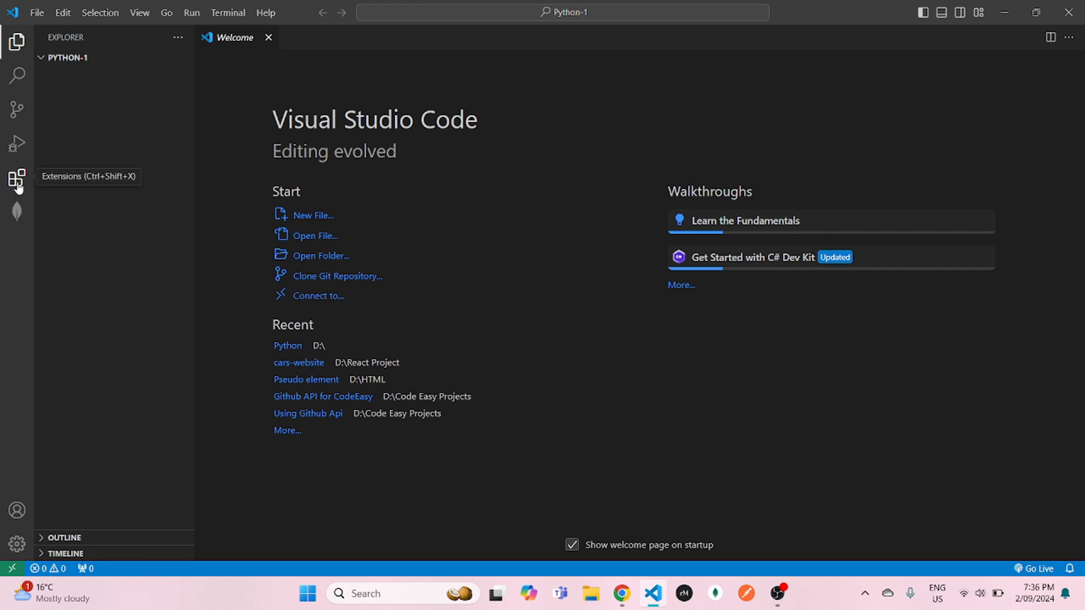
Step: Search extensions for 'python', then uninstall and reinstall Microsoft's Python extension
{"action": "left_click", "coordinate": [17, 178]}
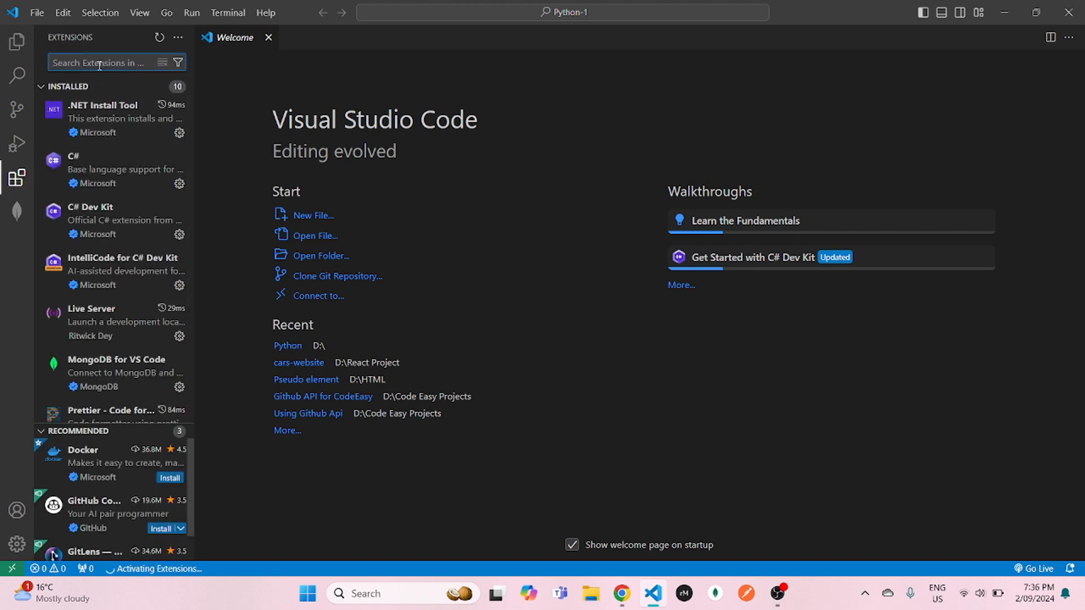
{"action": "type", "text": "python"}
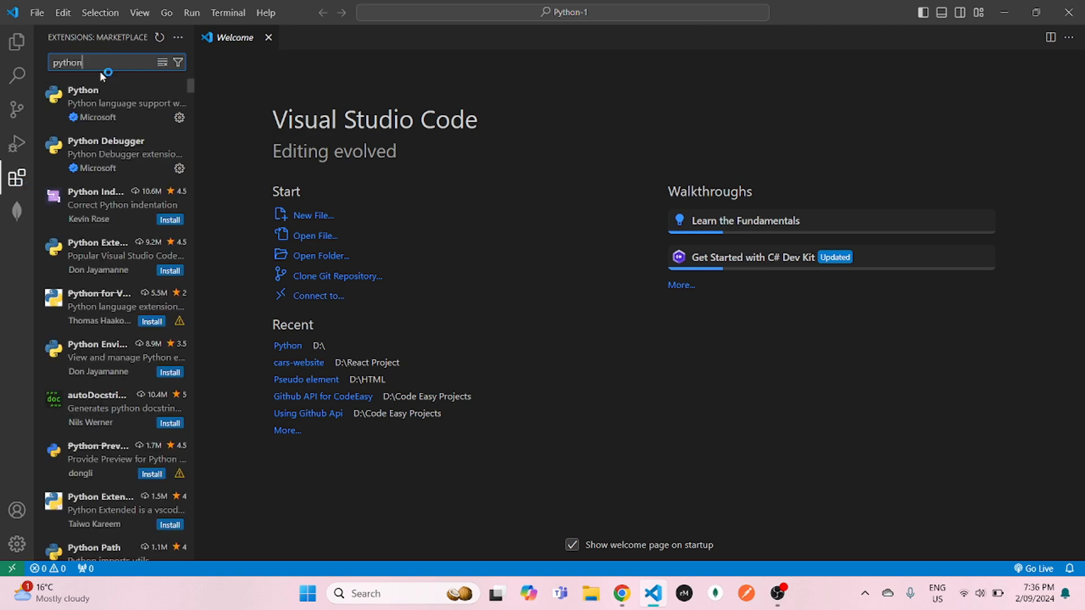
{"action": "left_click", "coordinate": [97, 103]}
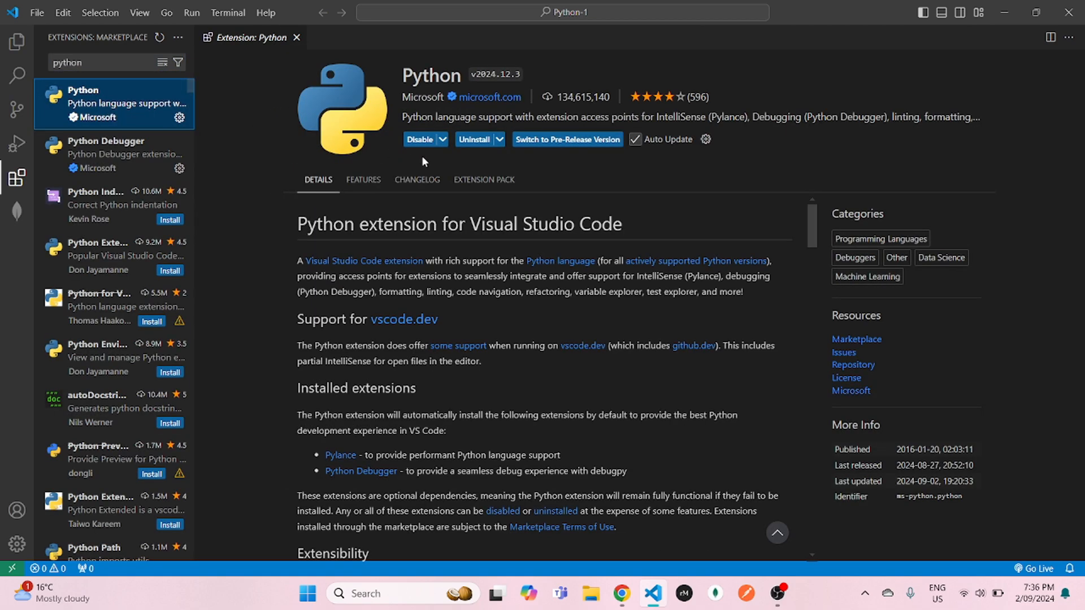
{"action": "mouse_move", "coordinate": [517, 201]}
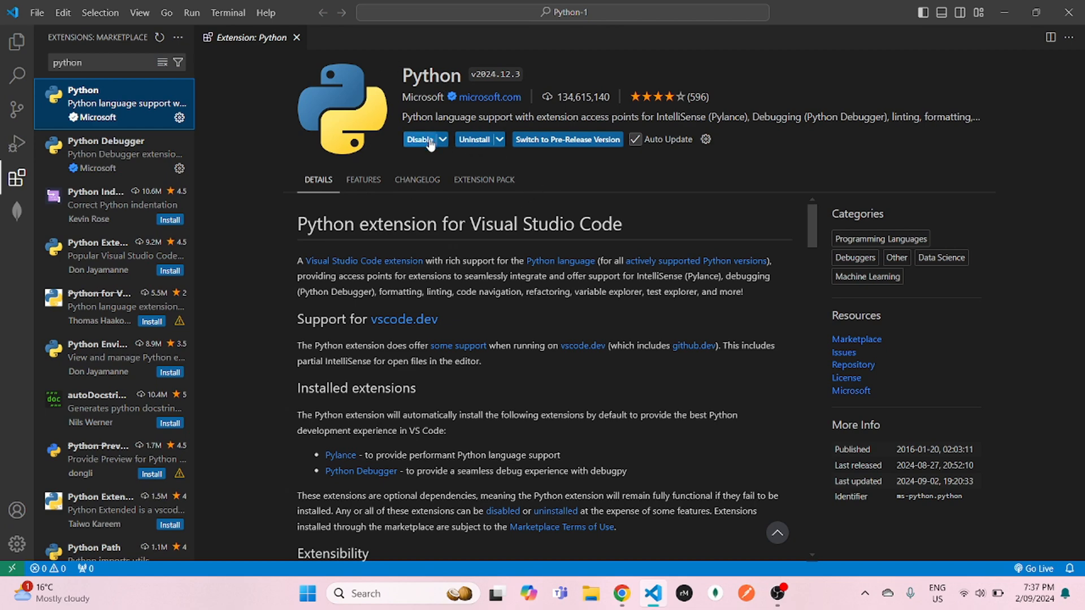
{"action": "left_click", "coordinate": [421, 139]}
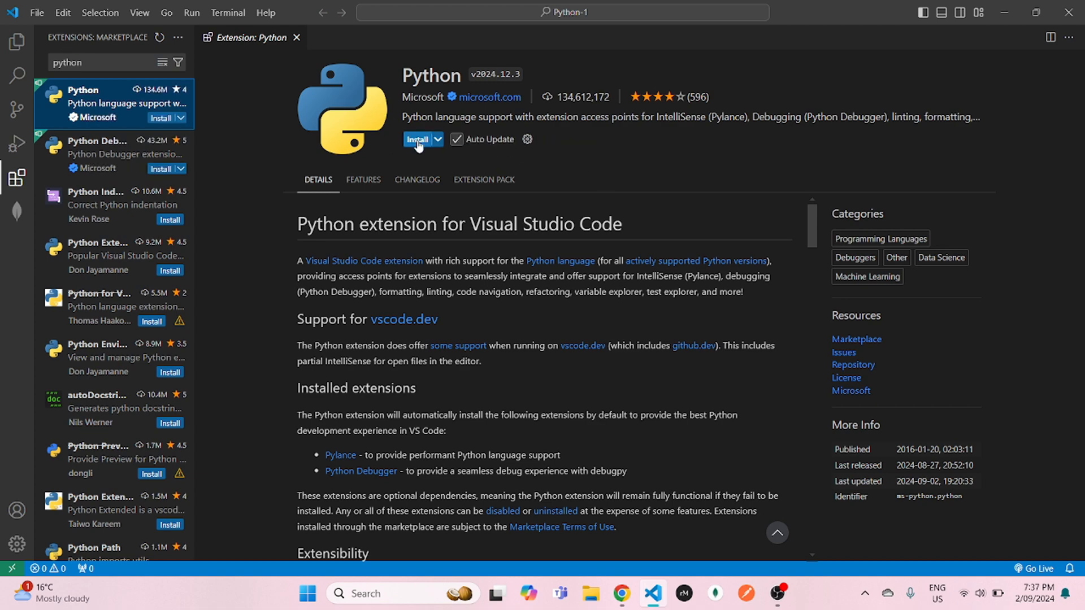
{"action": "left_click", "coordinate": [418, 139]}
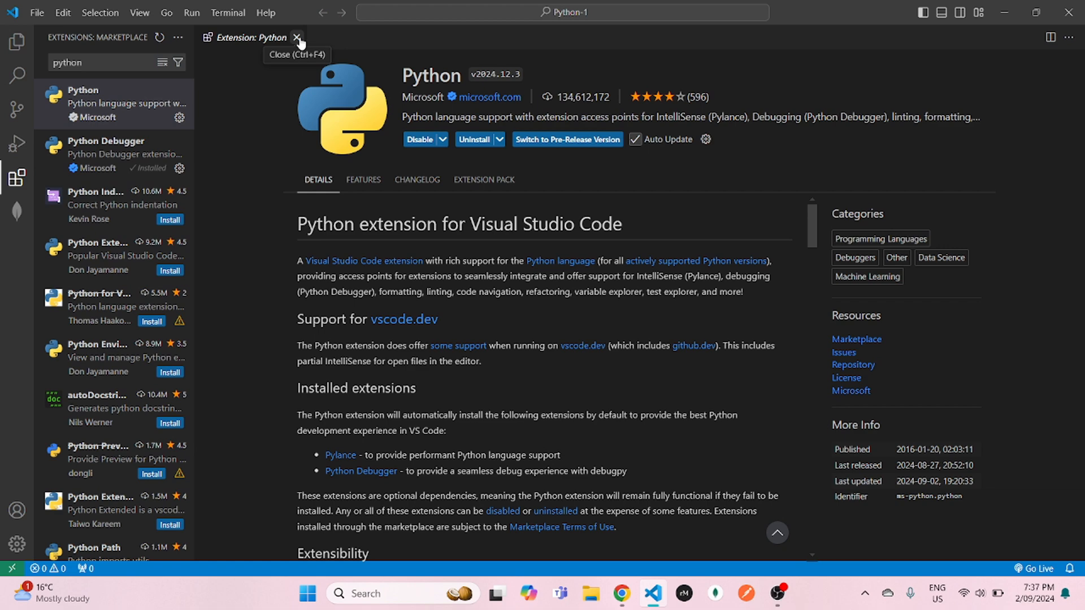
Step: Close the extension details tab and name a new file index.py
{"action": "left_click", "coordinate": [298, 37]}
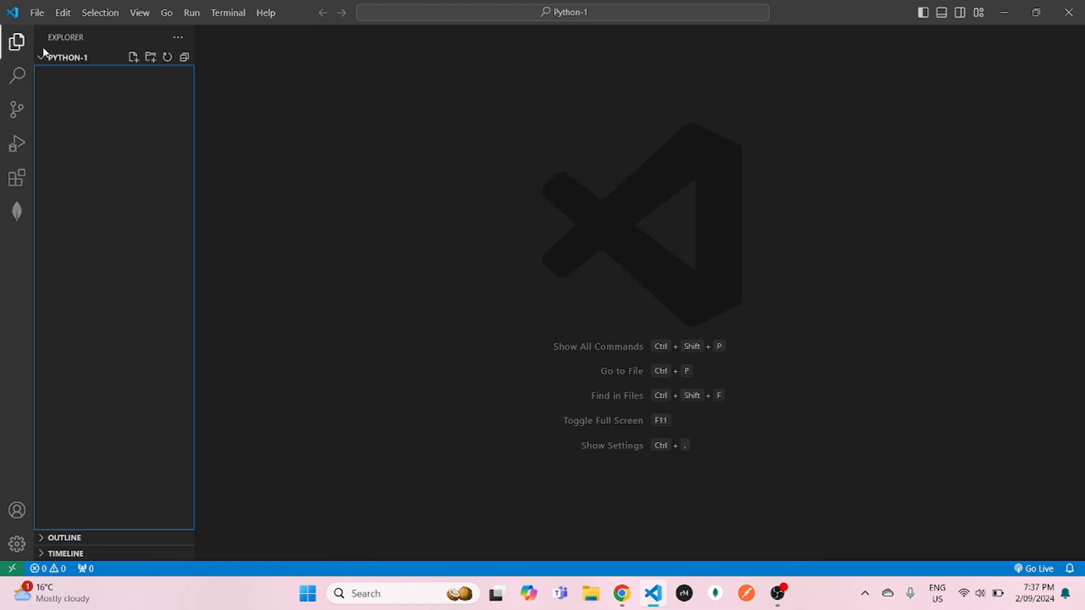
{"action": "mouse_move", "coordinate": [132, 57]}
{"action": "type", "text": "ind"}
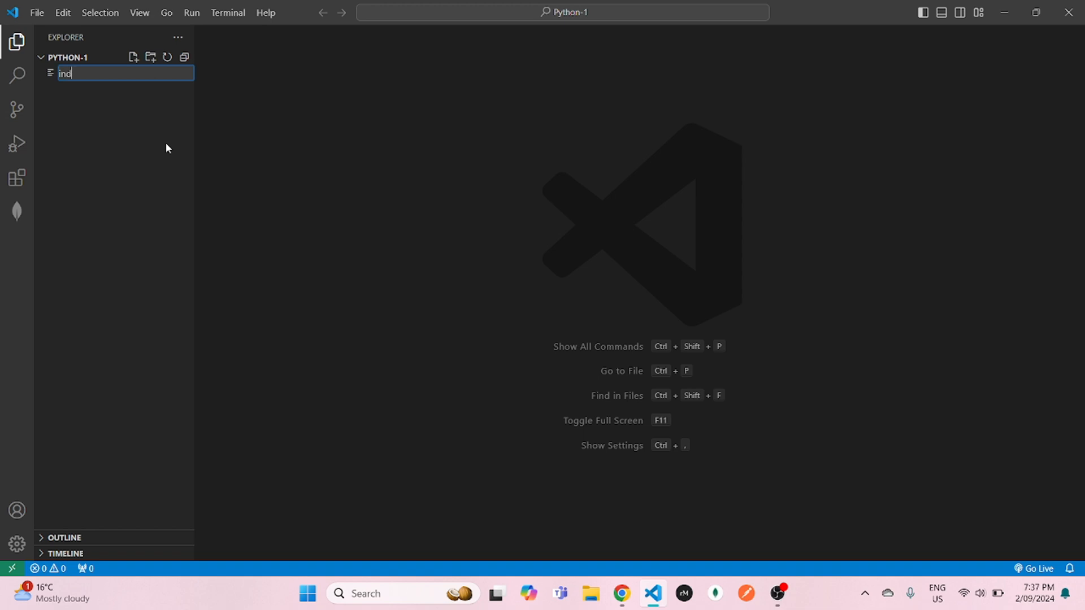
{"action": "type", "text": "ex.py"}
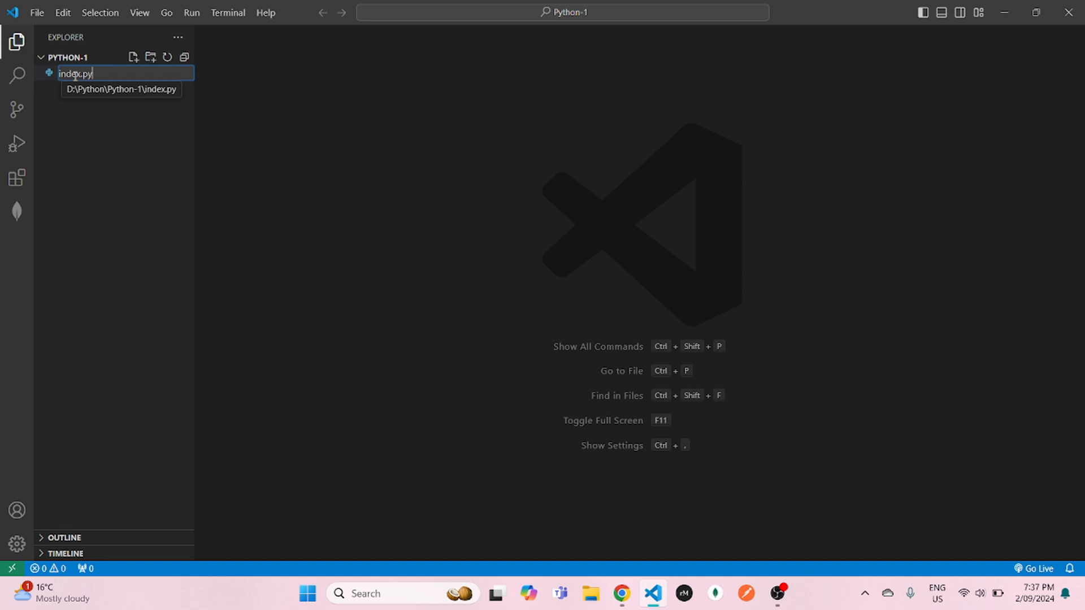
{"action": "mouse_move", "coordinate": [96, 126]}
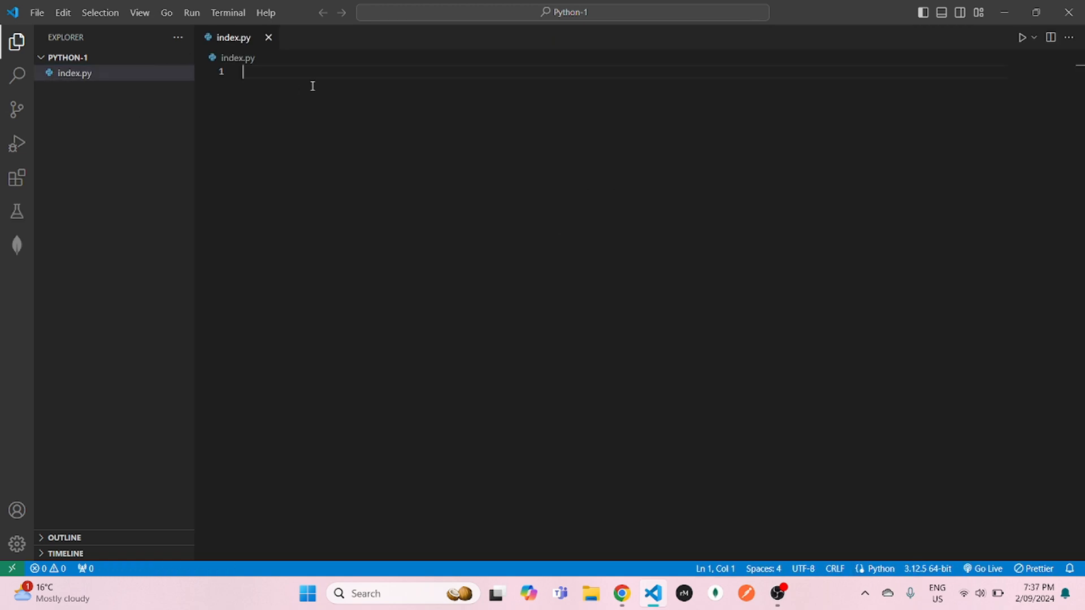
Step: Write print("Hello from Code Easy") in index.py and run the file
{"action": "type", "text": "print(\"Hello from Co"}
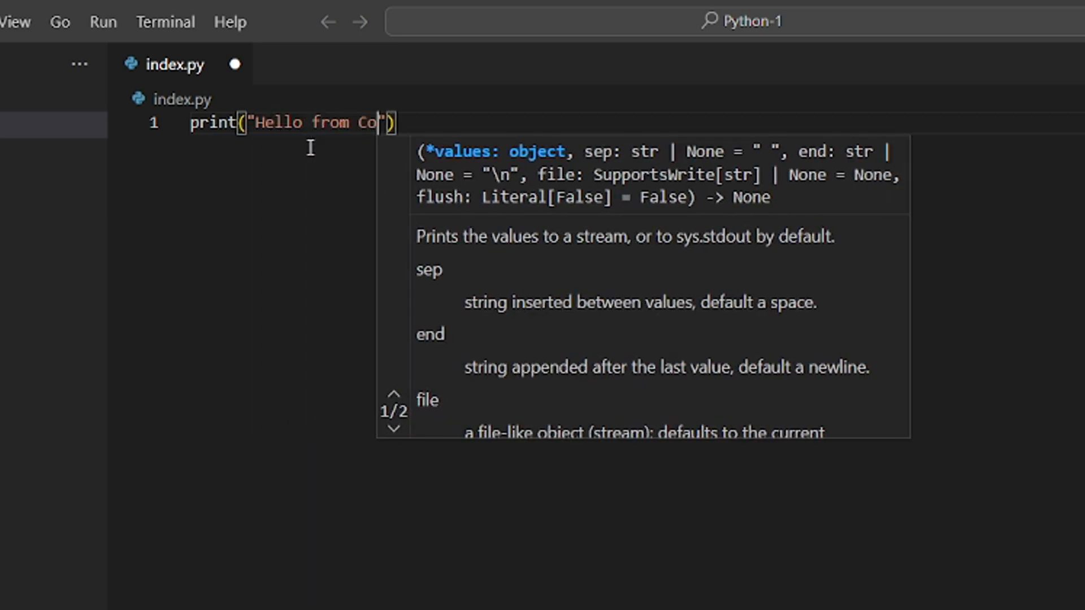
{"action": "type", "text": "de Easy"}
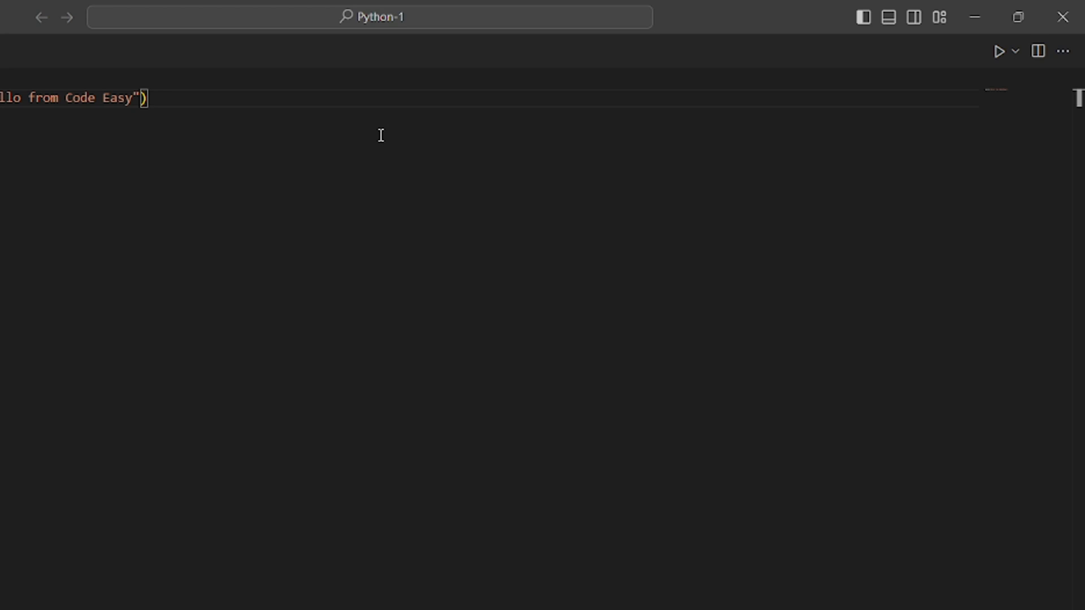
{"action": "mouse_move", "coordinate": [999, 52]}
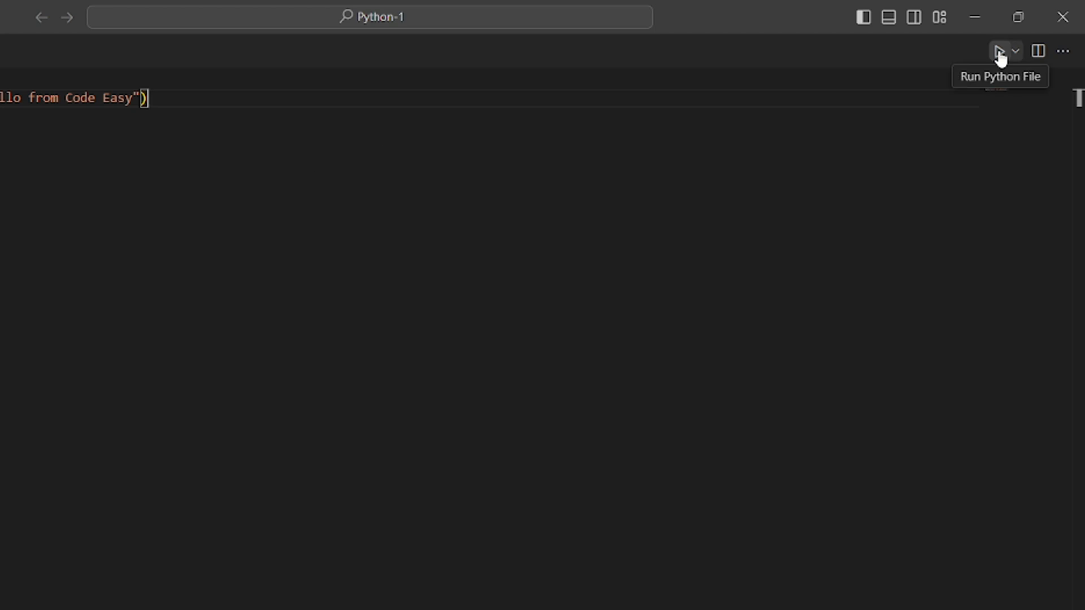
{"action": "left_click", "coordinate": [999, 51]}
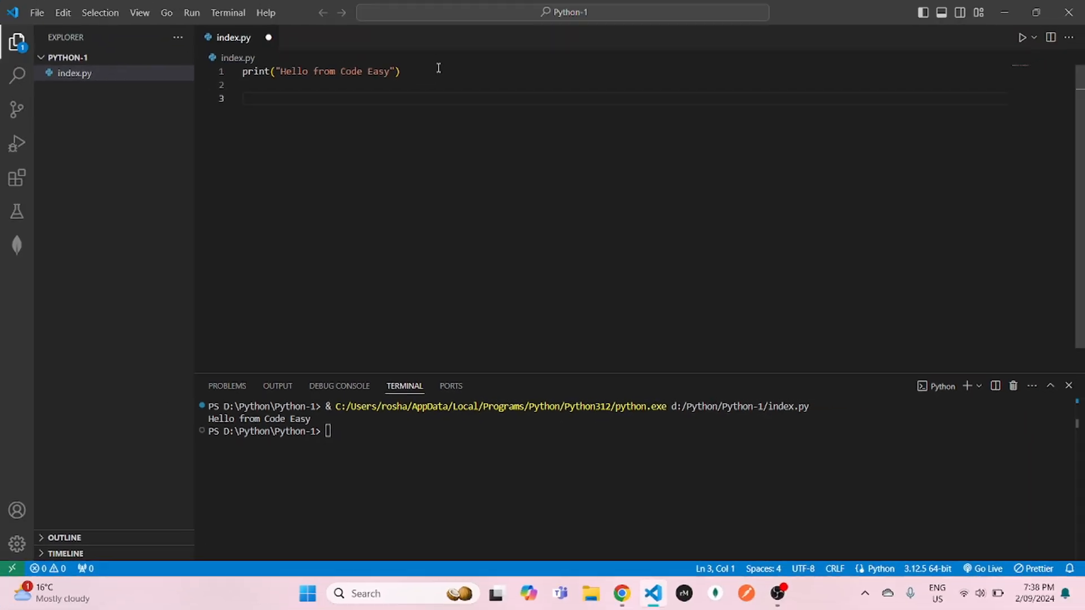
Step: Add name = input("Enter your name: ") and print("Name: ", name) to index.py
{"action": "type", "text": "name ="}
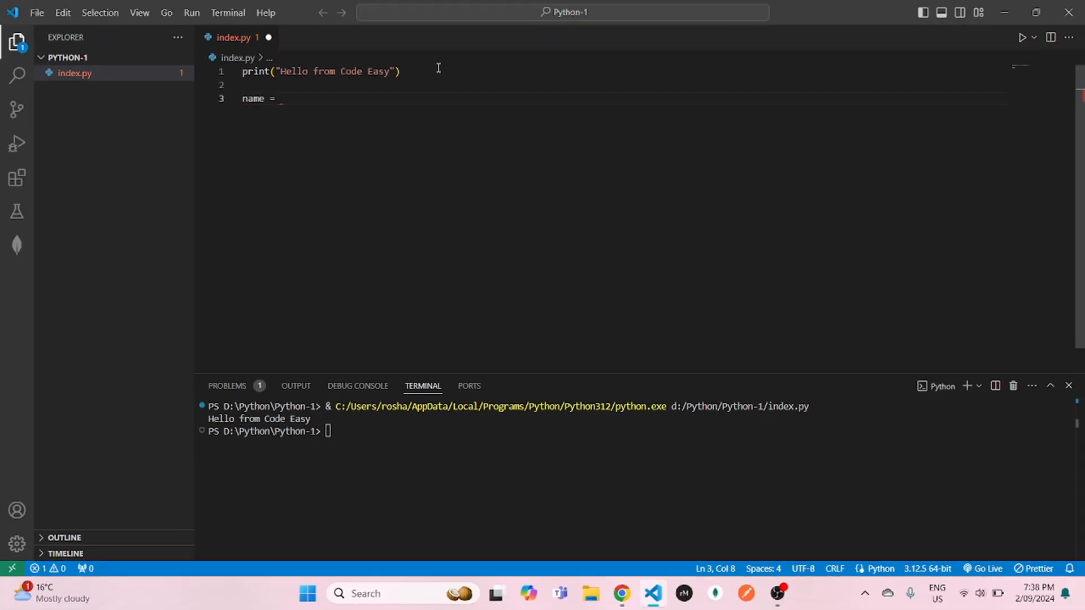
{"action": "type", "text": "input(\"\")"}
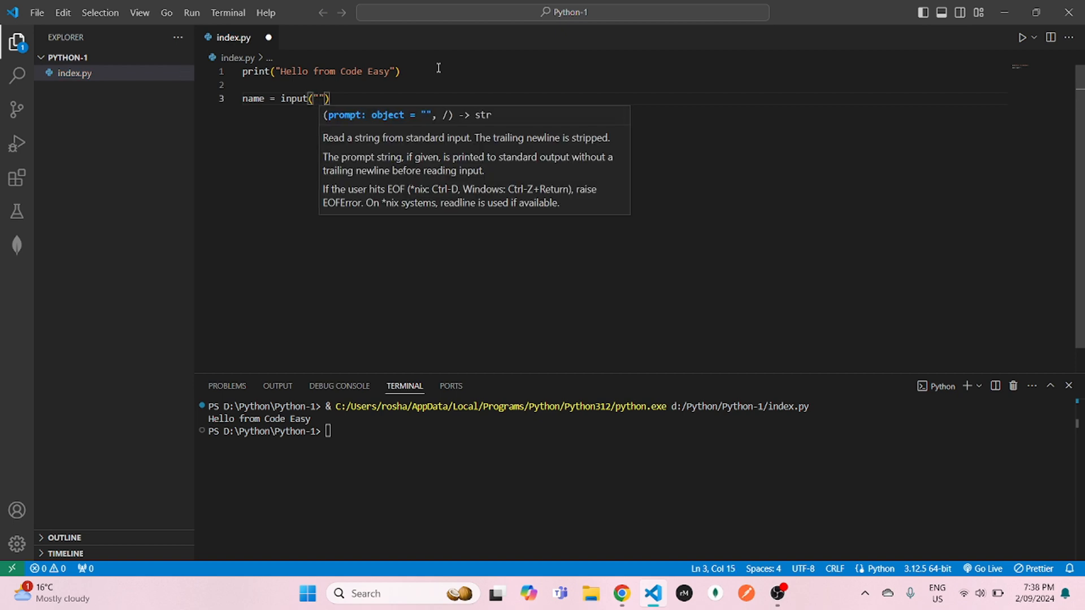
{"action": "type", "text": "Enter yout"}
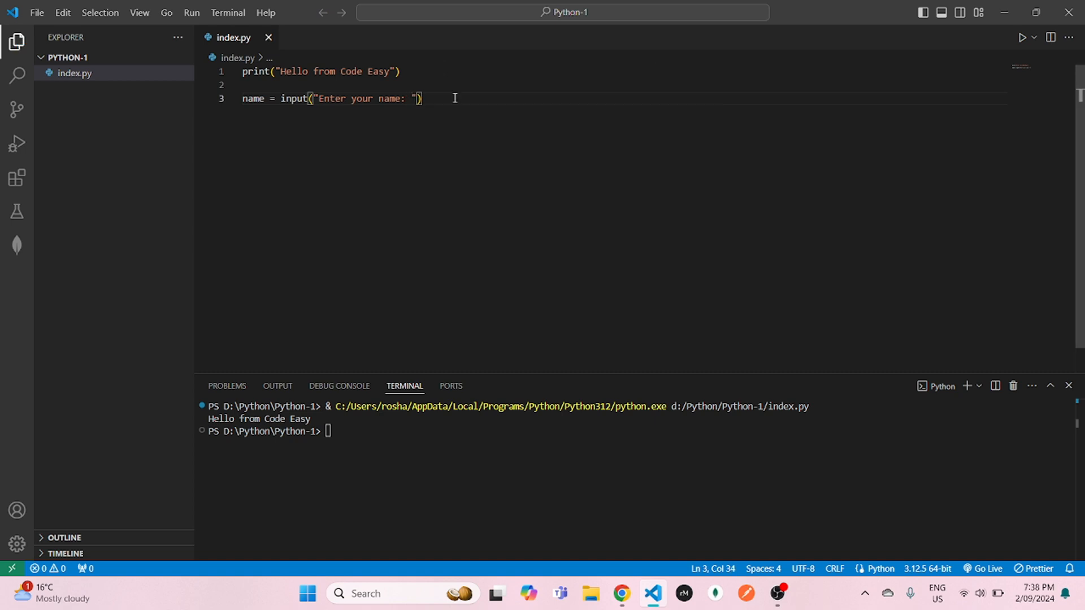
{"action": "type", "text": "print"}
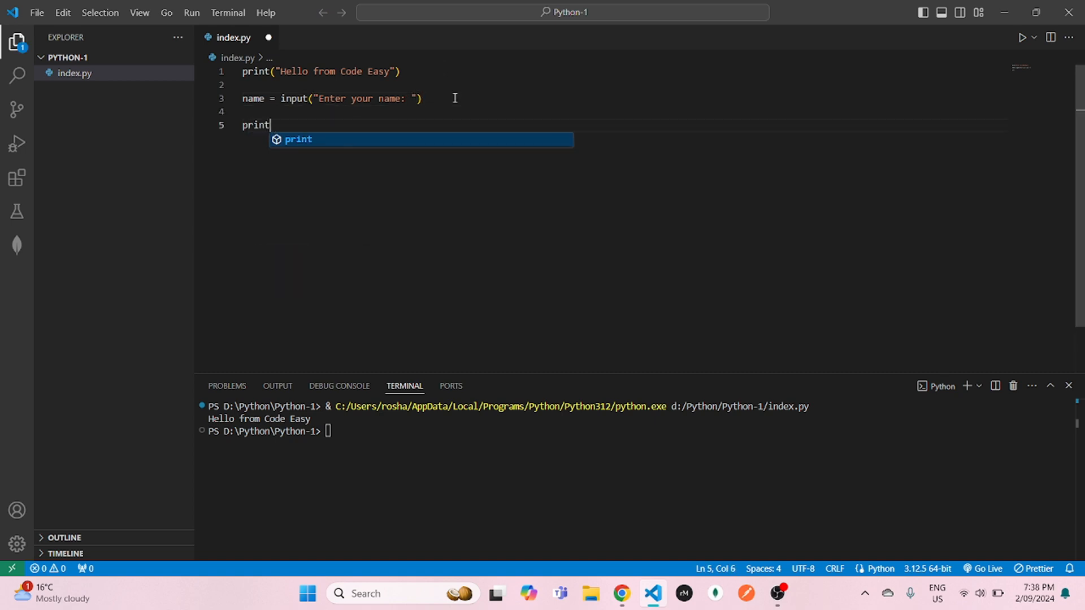
{"action": "type", "text": "(\"\")"}
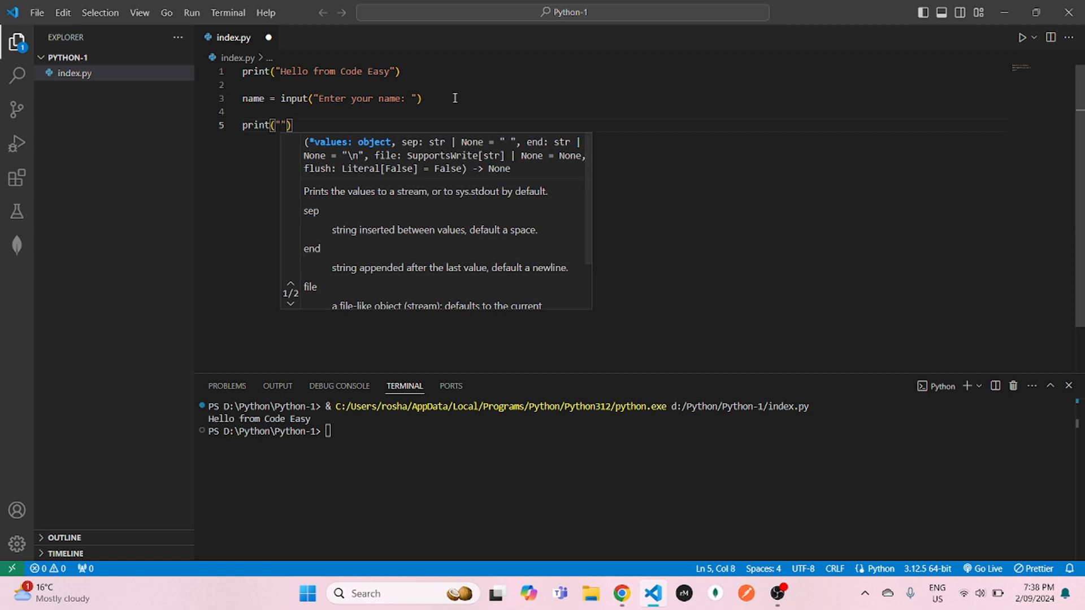
{"action": "type", "text": "Name:"}
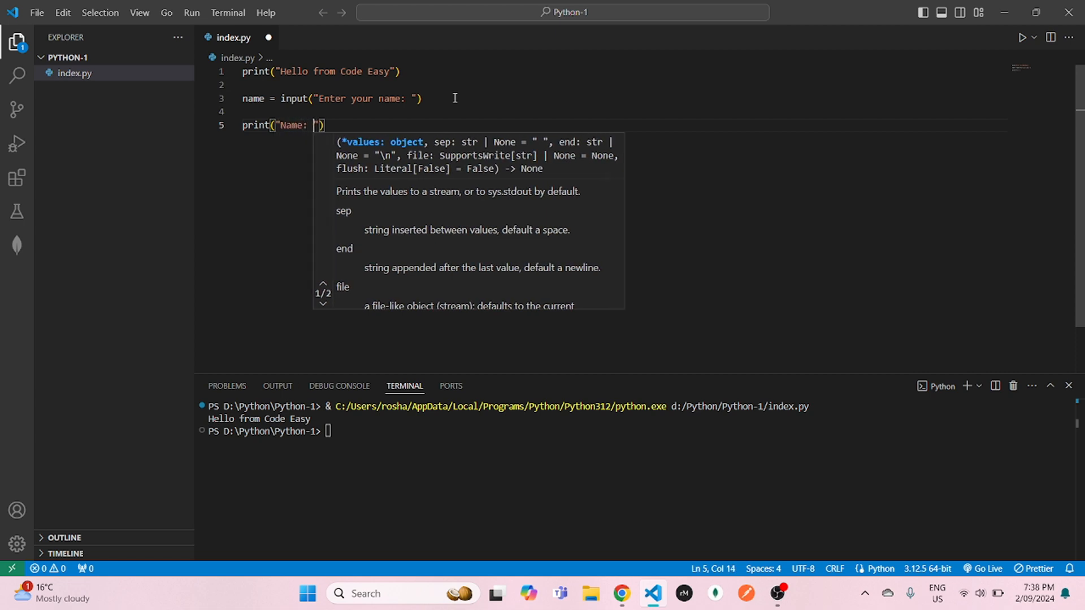
{"action": "type", "text": ", name"}
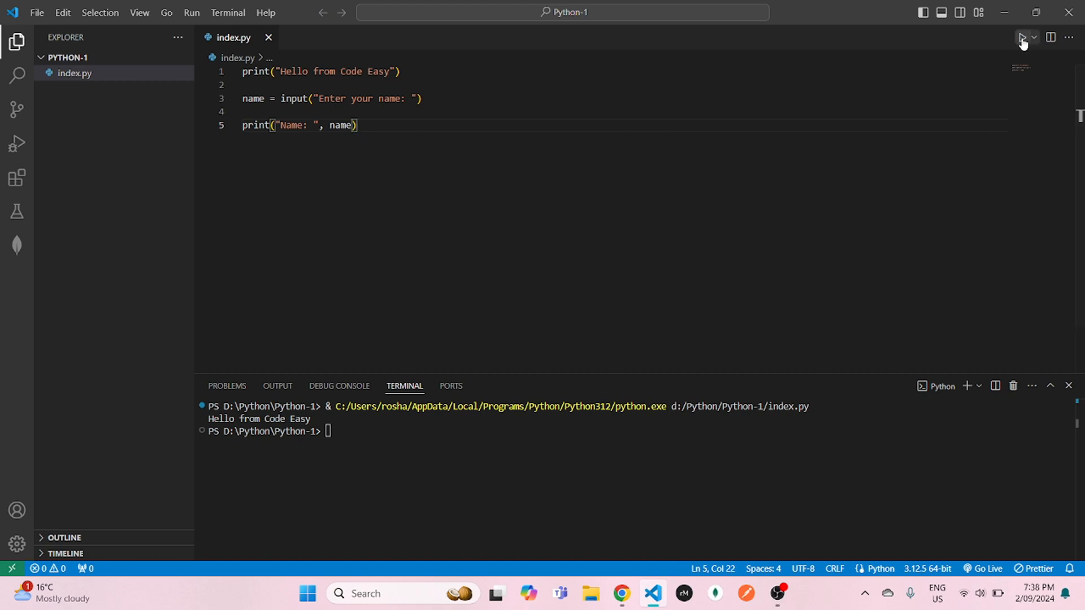
Step: Run index.py and enter CodeEasy as the name in the terminal
{"action": "left_click", "coordinate": [1023, 37]}
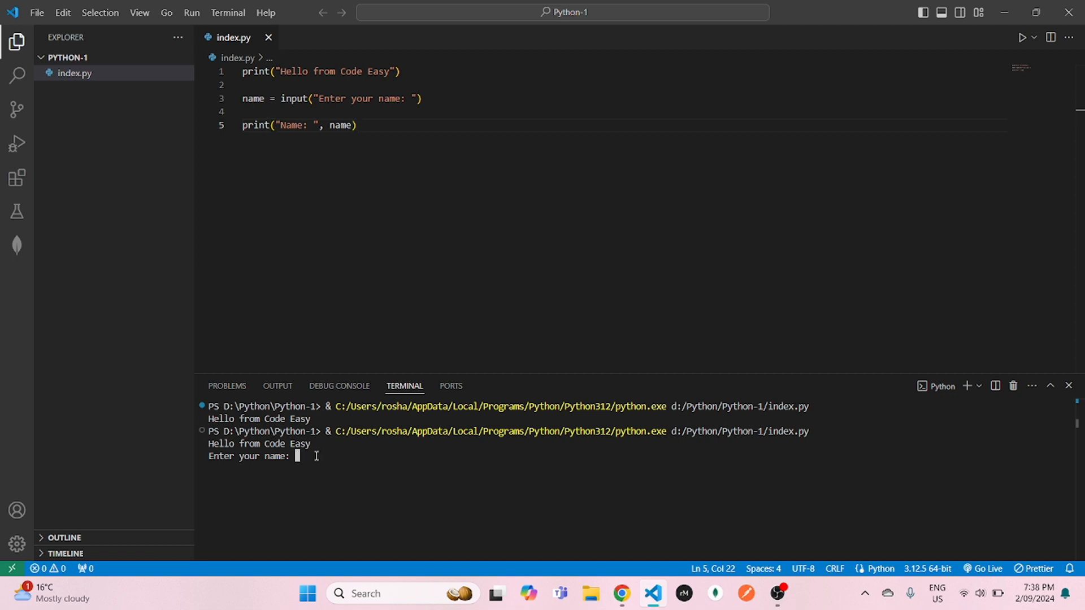
{"action": "type", "text": "CodeEasy"}
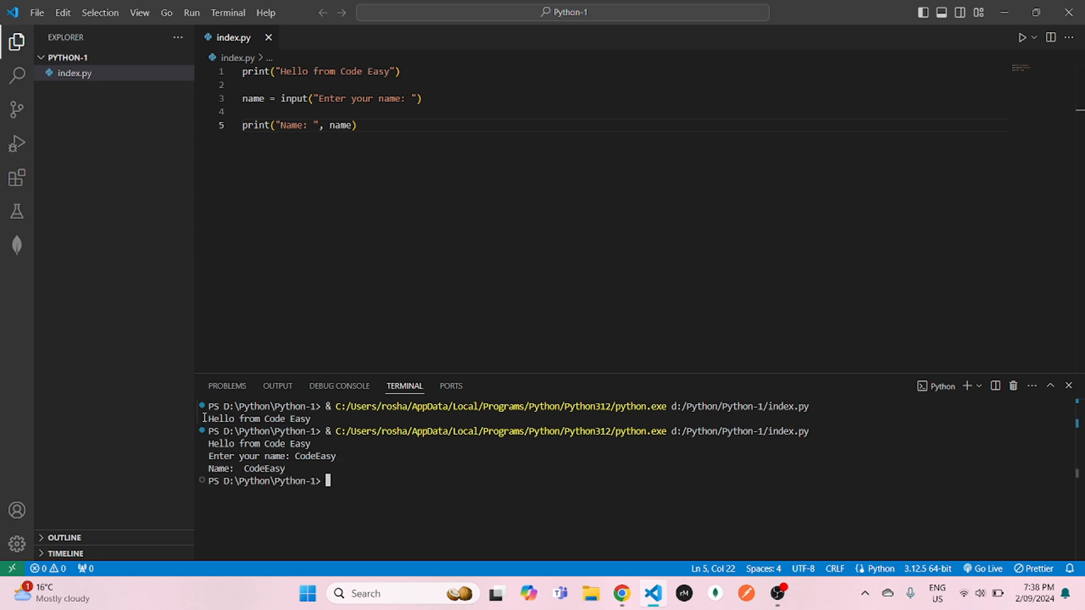
{"action": "mouse_move", "coordinate": [216, 468]}
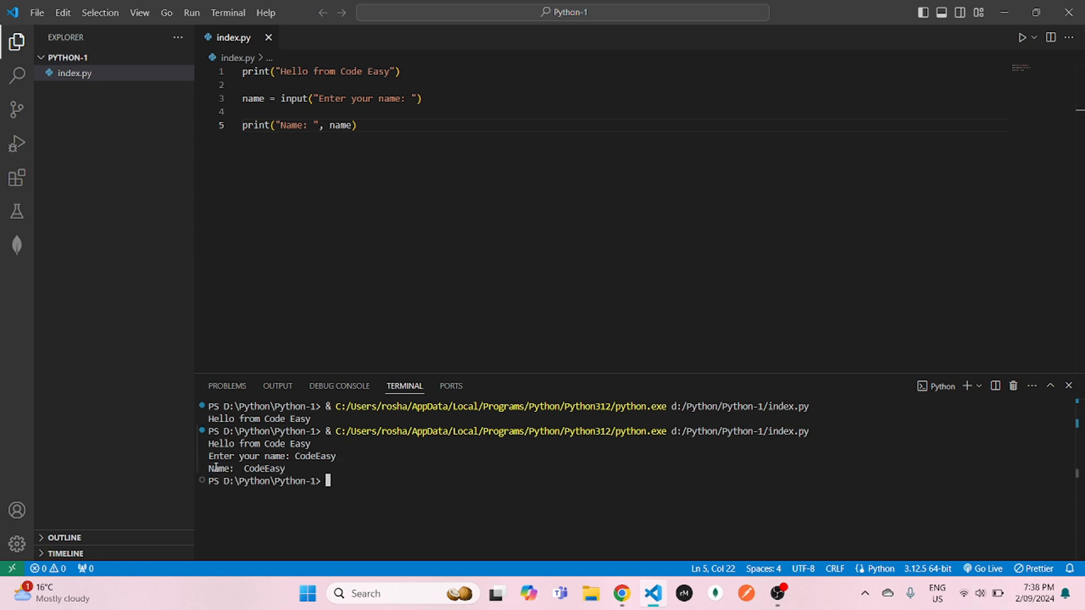